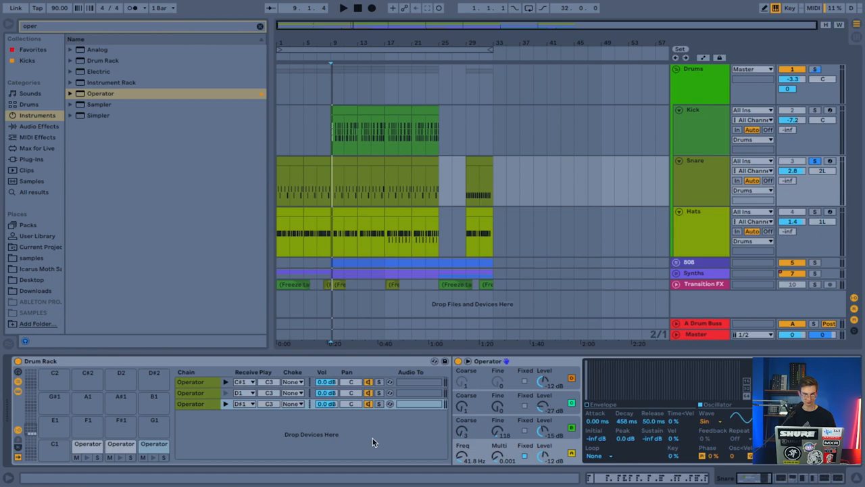
Select the Hats track and preview the C#1 side stick Operator pad in its Drum Rack.
click(154, 446)
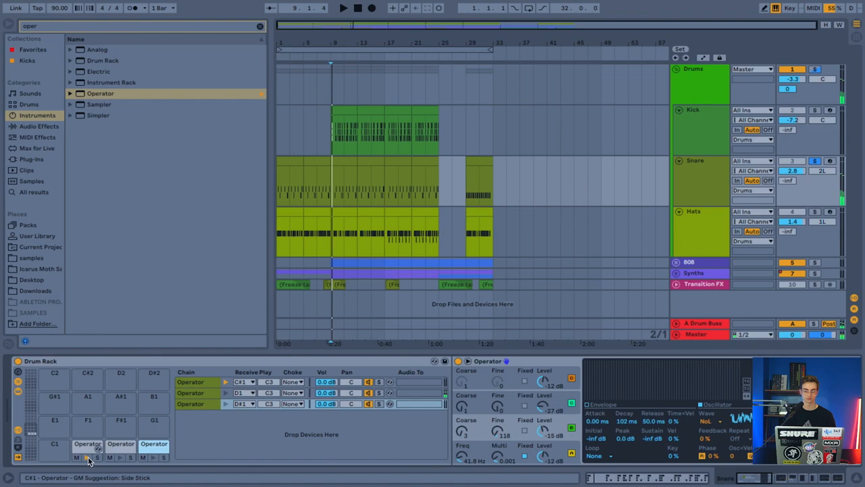
click(153, 456)
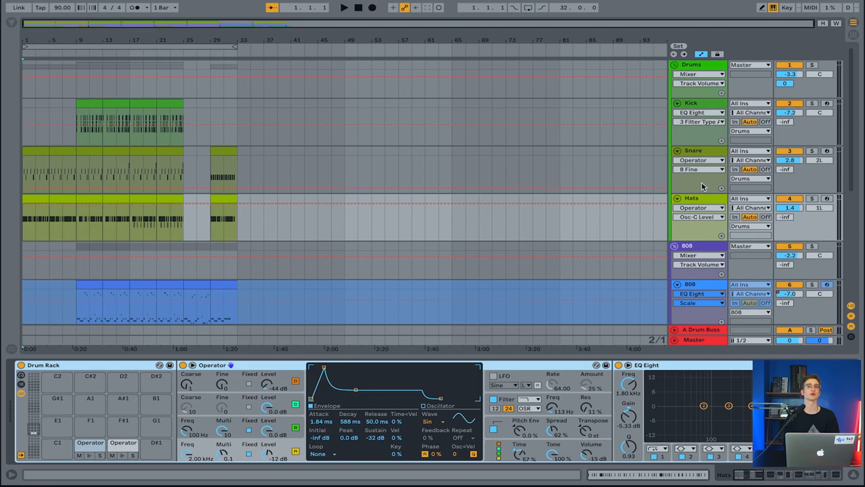
click(690, 198)
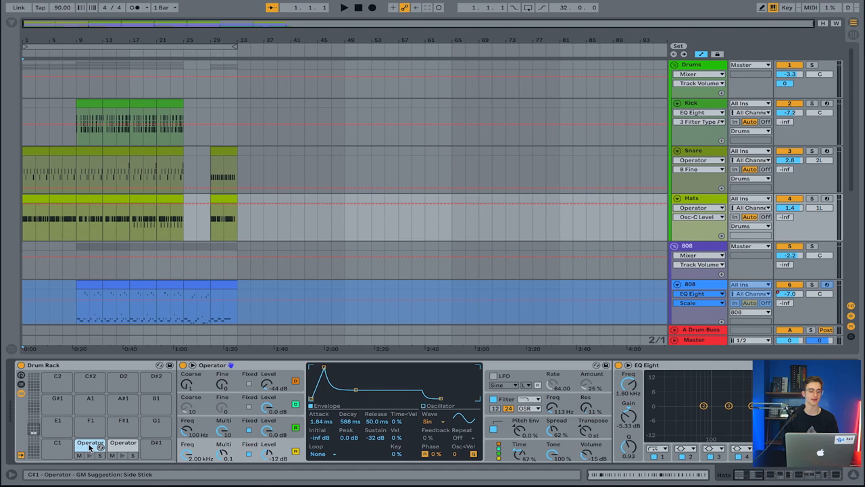
click(124, 442)
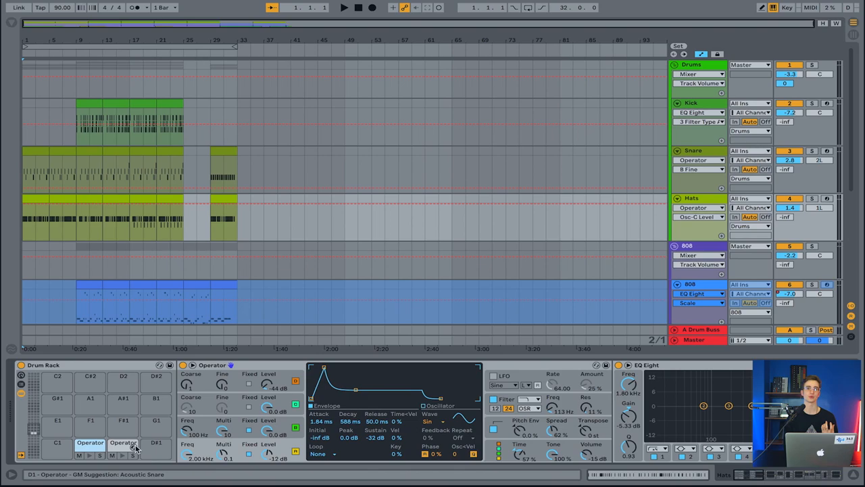
click(91, 442)
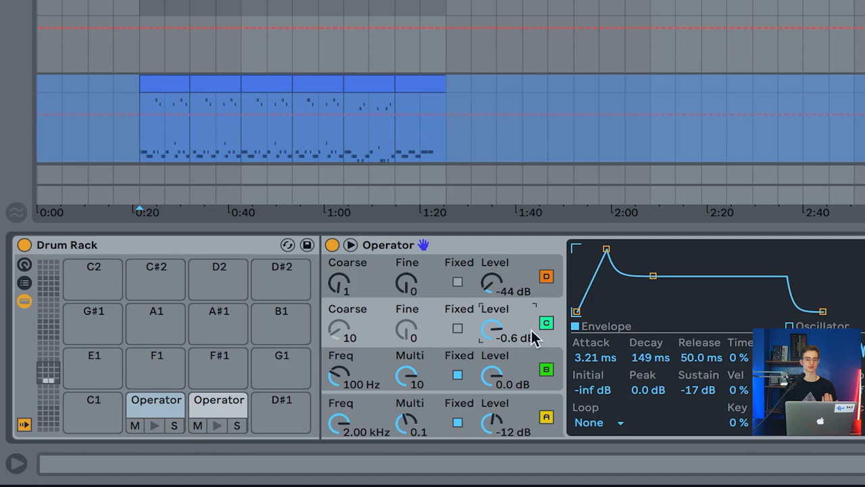
Open the D1 acoustic-snare Operator and adjust operator C's output level.
click(217, 400)
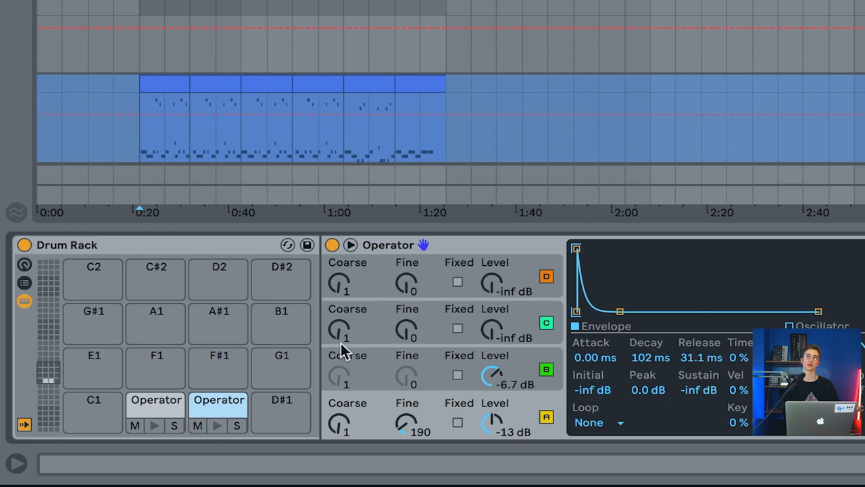
mouse_move(355, 414)
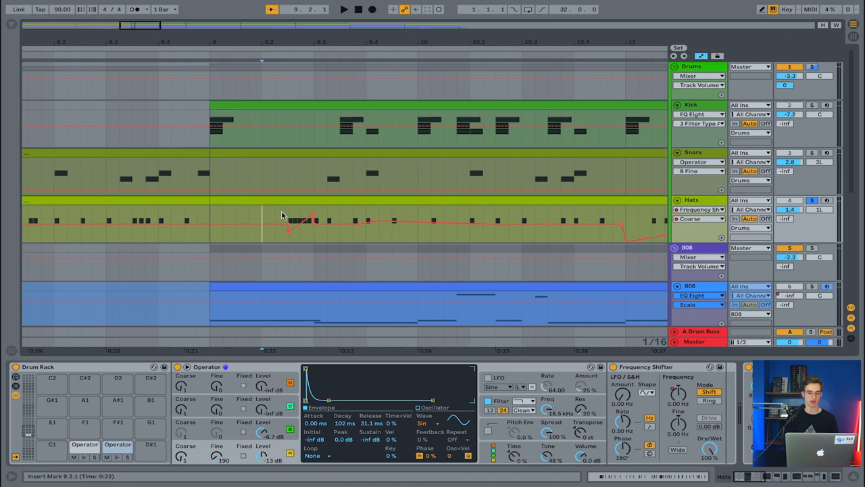
Select 9.2.3 to 9.3.1 in the Frequency Shifter Coarse automation lane.
drag(289, 220, 314, 236)
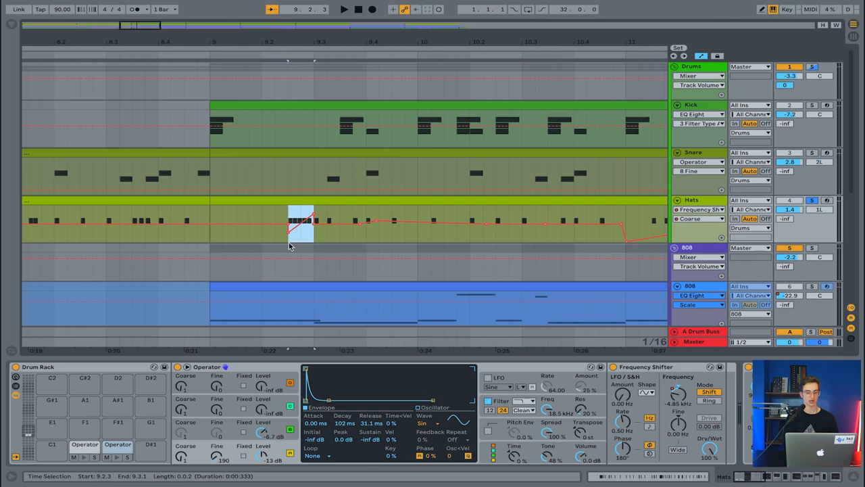